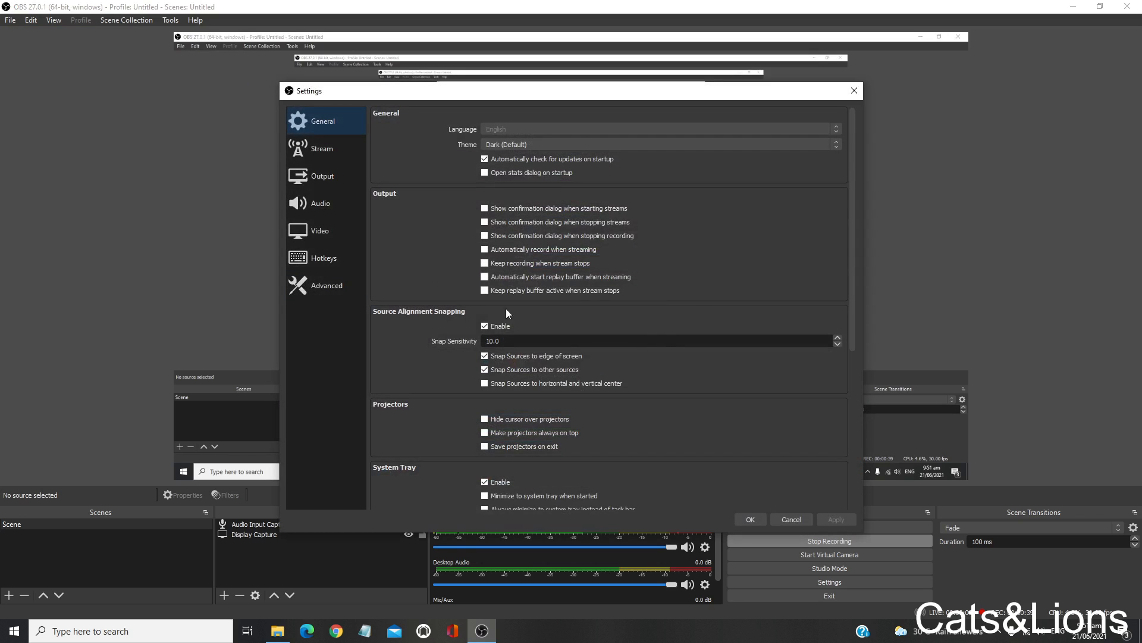
mouse_move(514, 279)
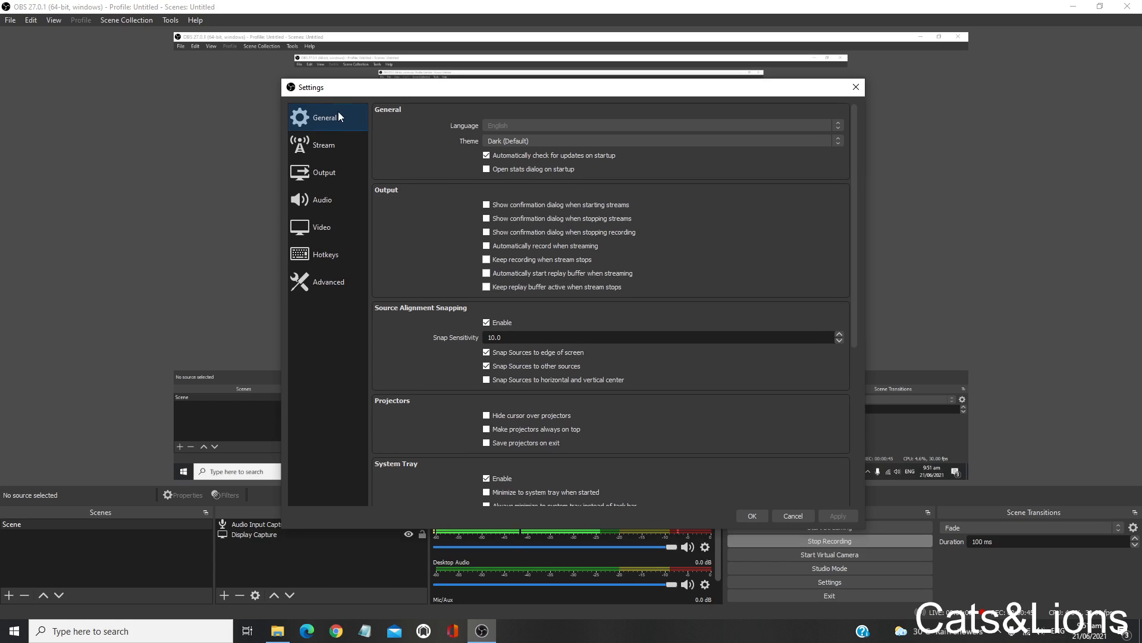
Show the Hotkeys page in Settings, scrolled to the streaming and recording shortcuts.
click(324, 171)
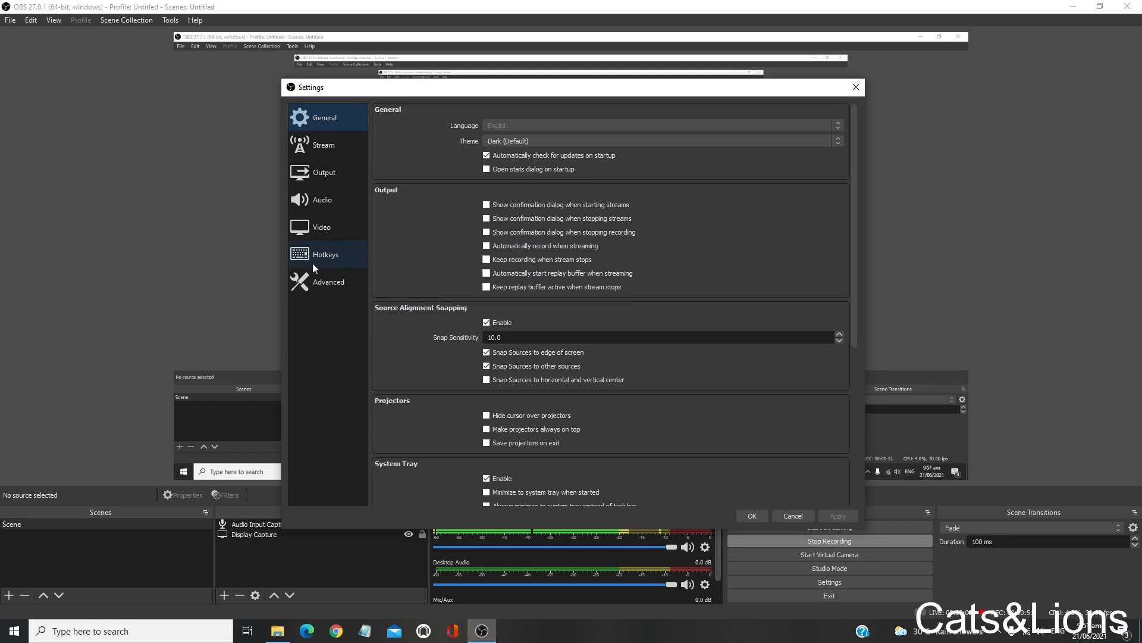
click(326, 254)
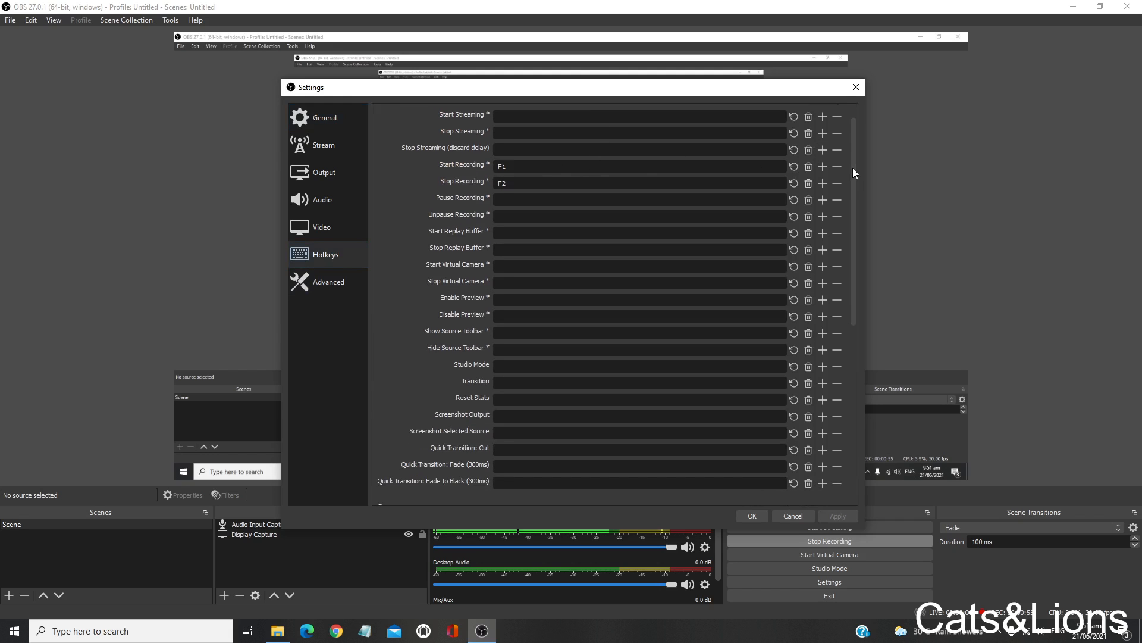
scroll(down, 3)
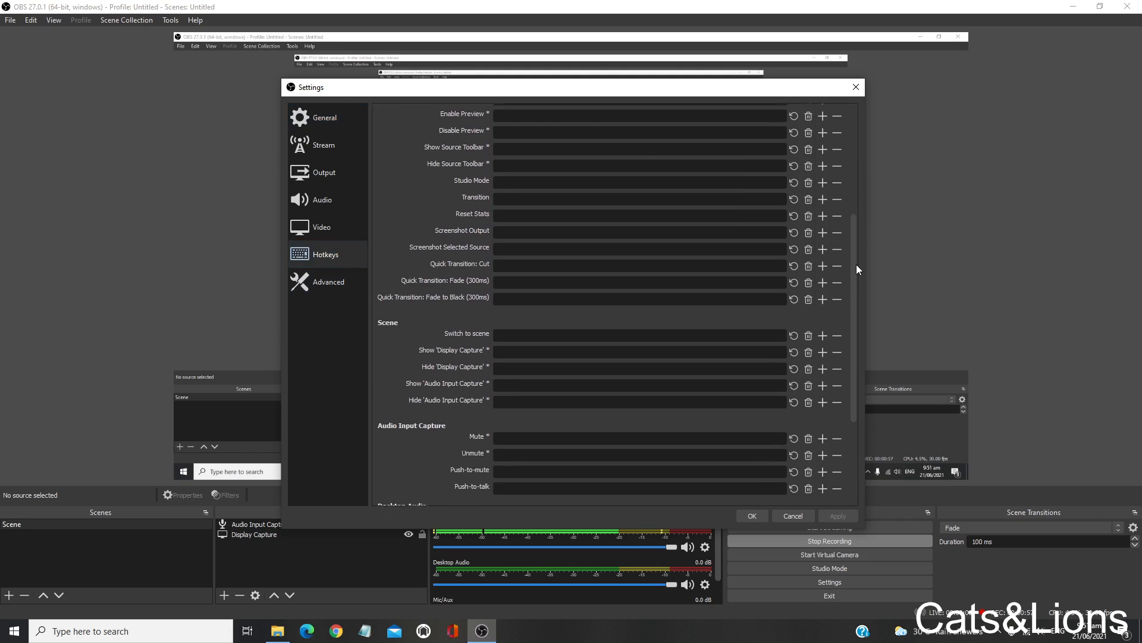
scroll(down, 3)
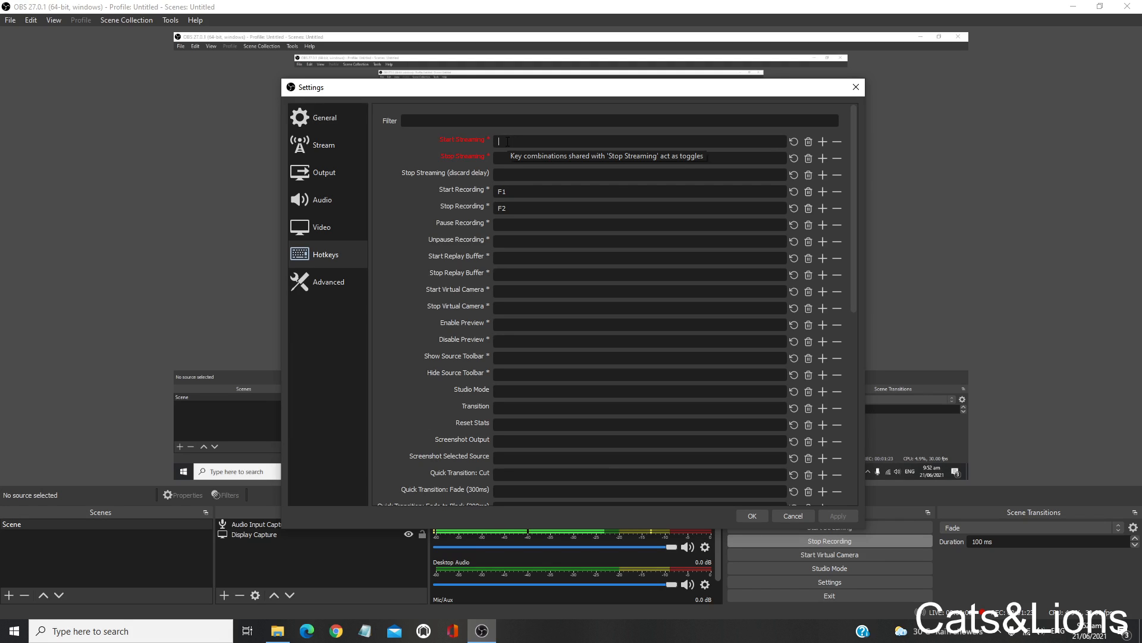
Try F3 and F5 on Start Streaming's two slots, then clear both and select a slot again.
text(F3)
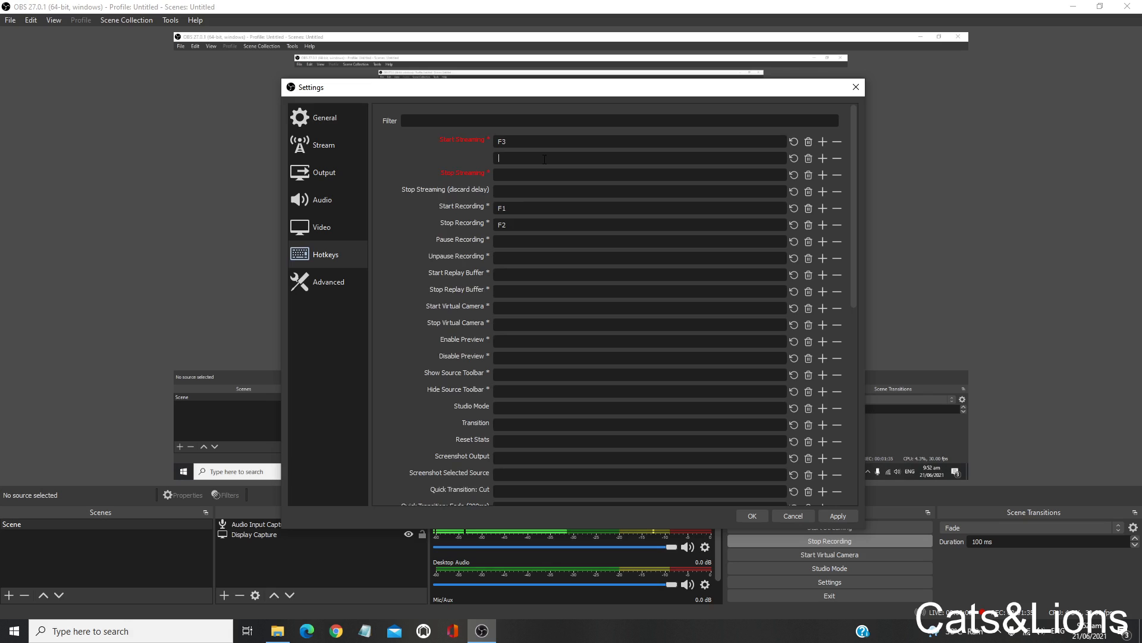
text(F5)
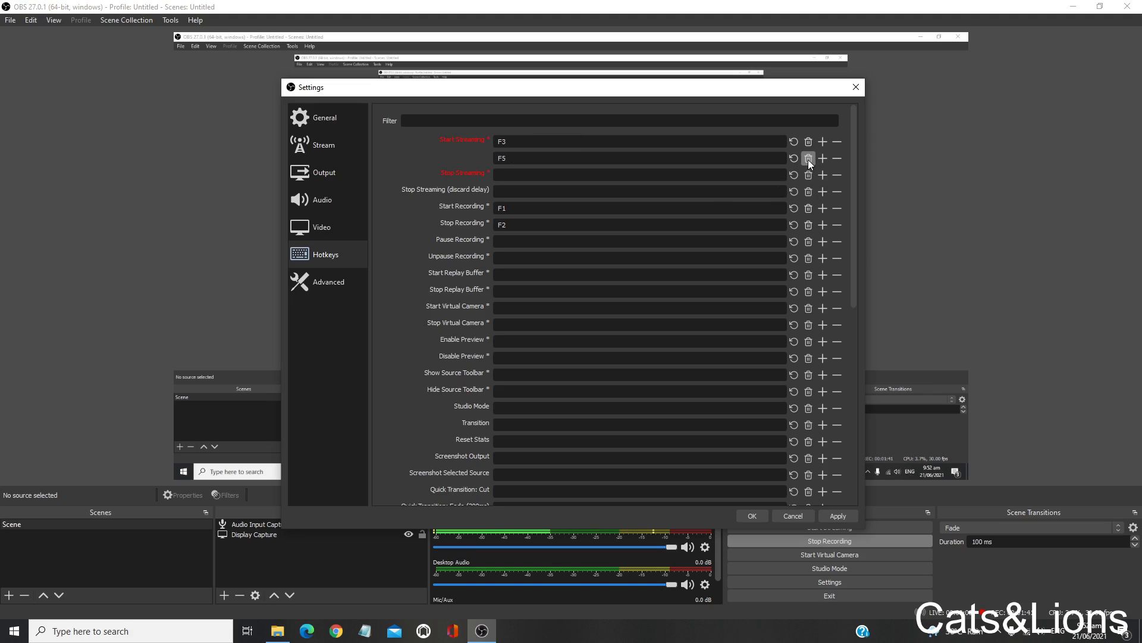
mouse_move(807, 159)
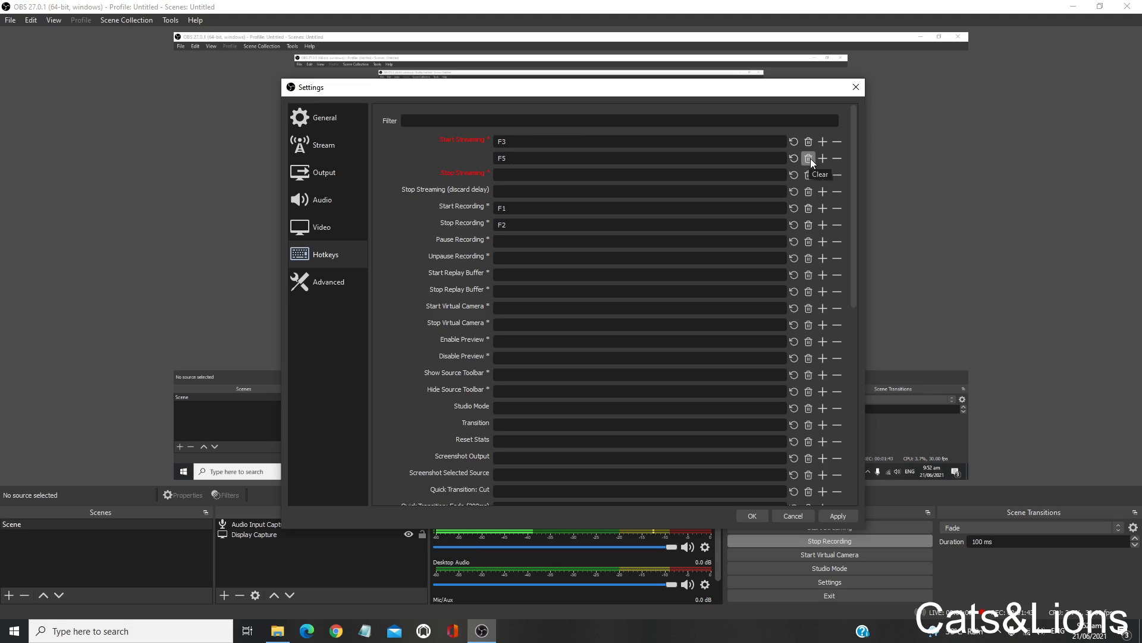
click(806, 158)
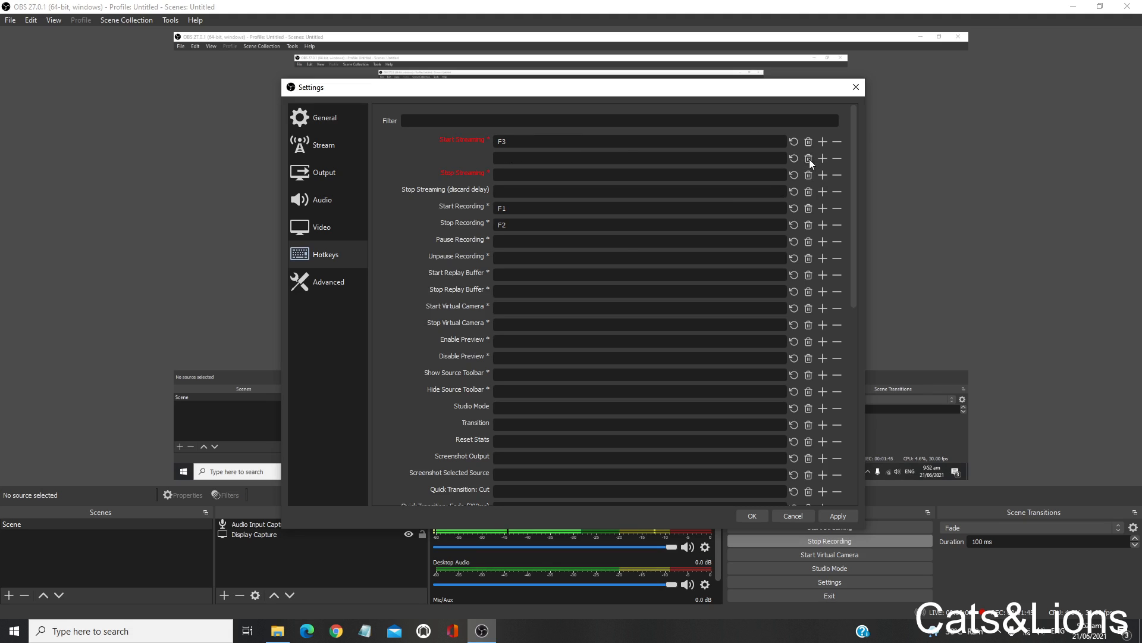
click(806, 140)
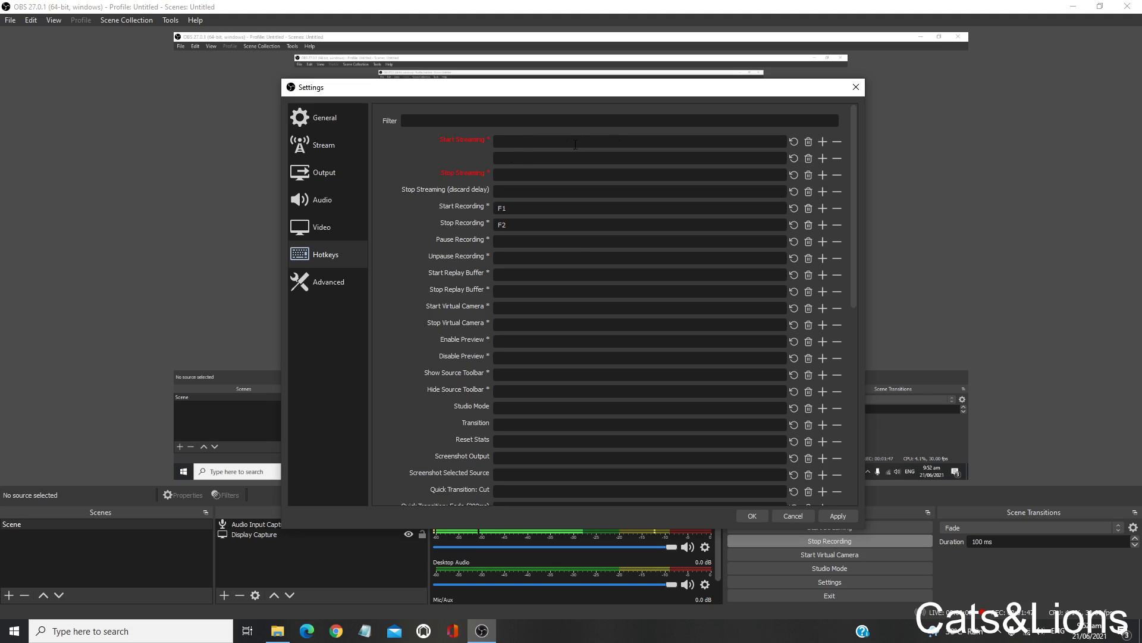
click(641, 158)
text(8)
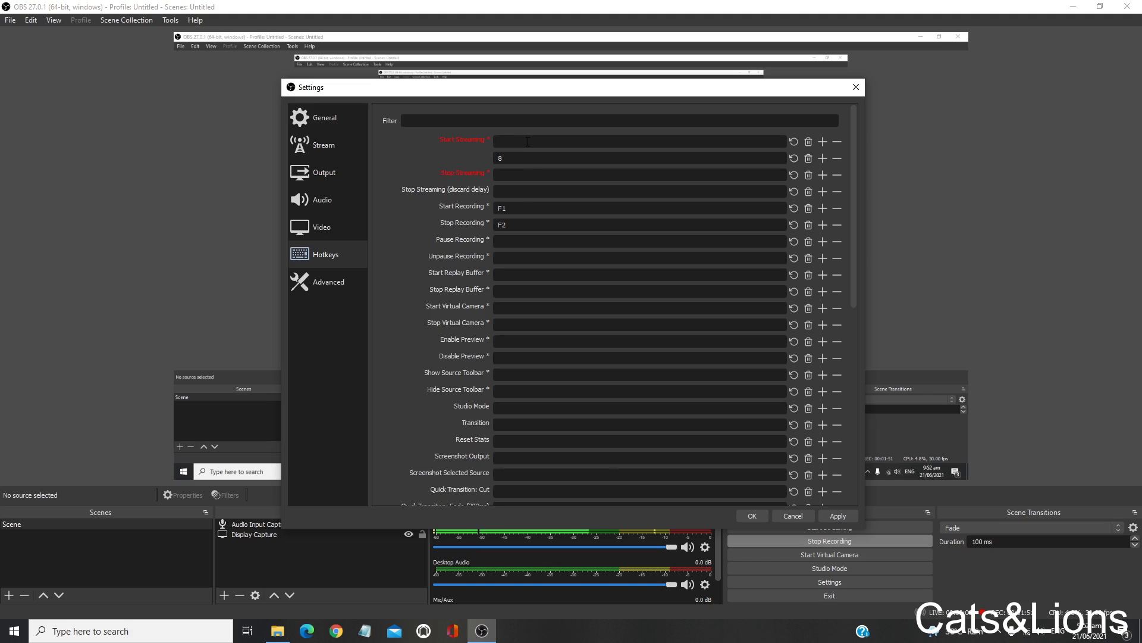
Bind Stop Streaming to 0, clear the leftover empty Start Streaming slot, and apply.
click(640, 174)
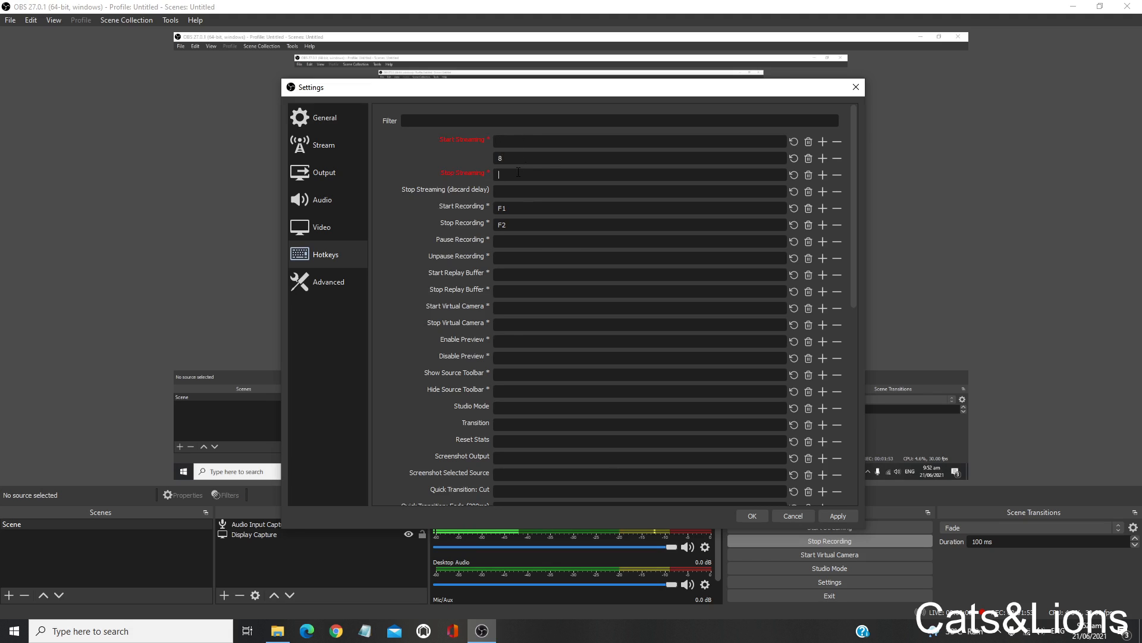
text(0)
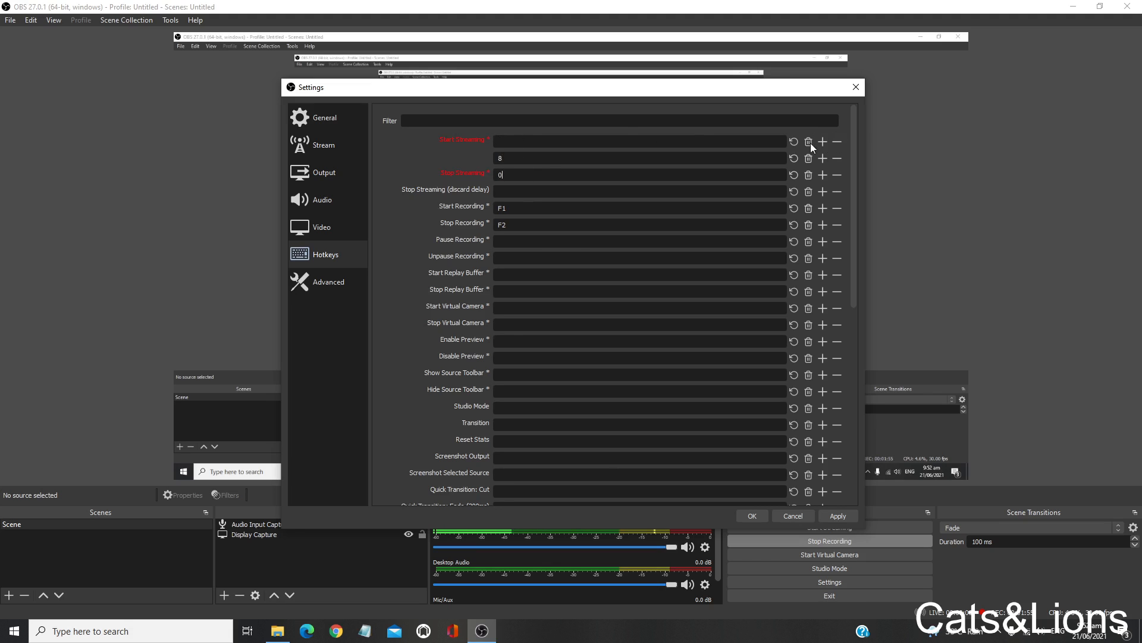
click(837, 516)
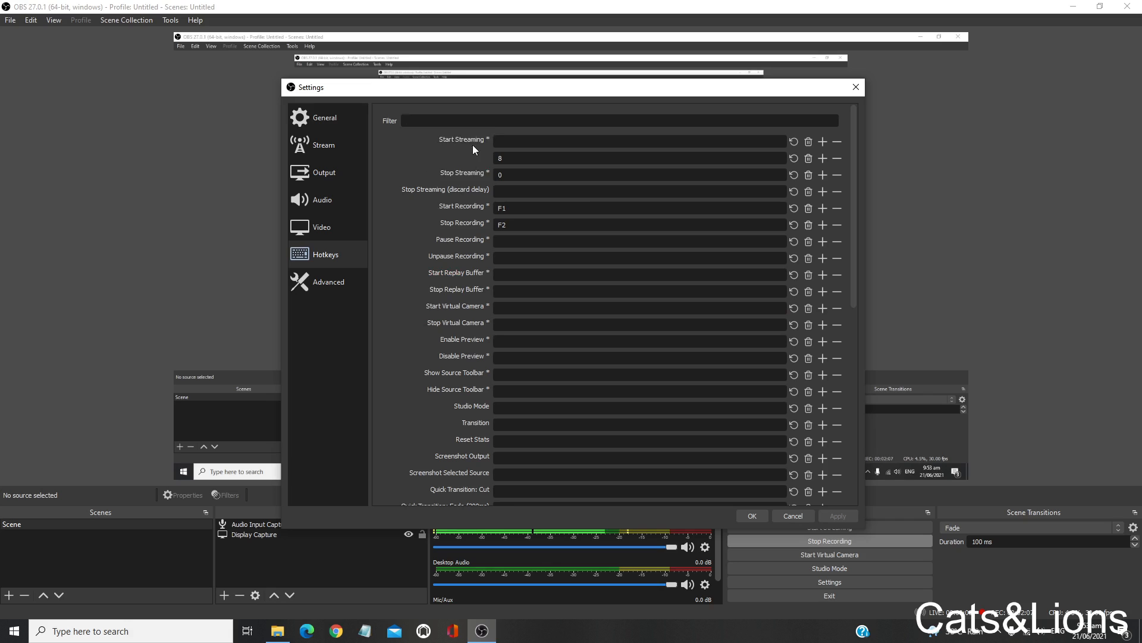
click(618, 120)
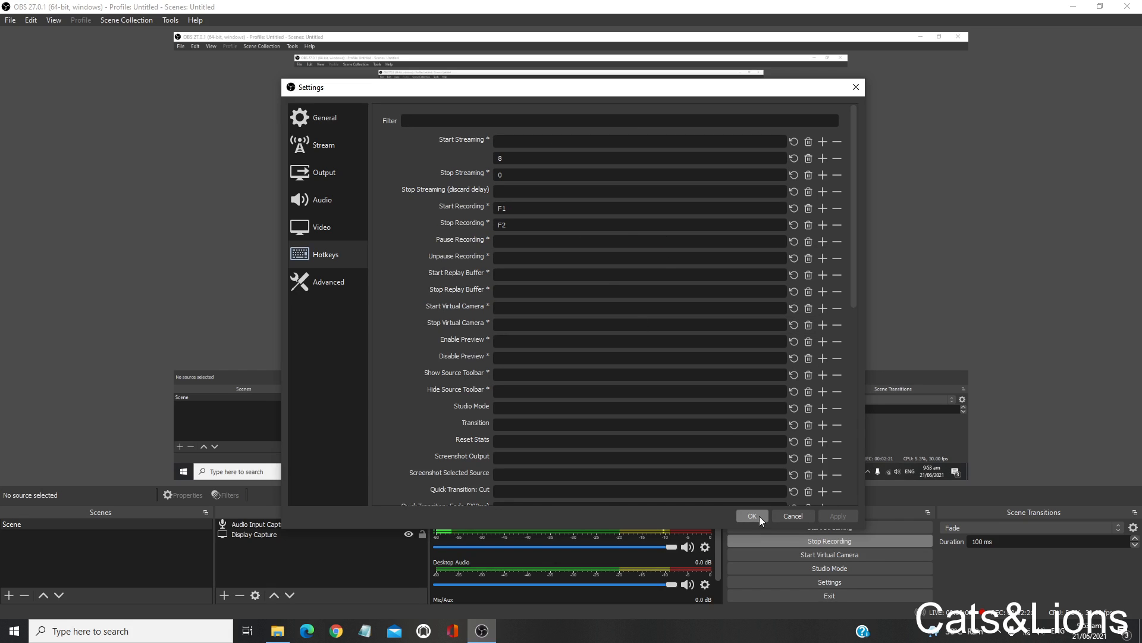
Save the hotkey changes with OK, closing the Settings window.
click(324, 120)
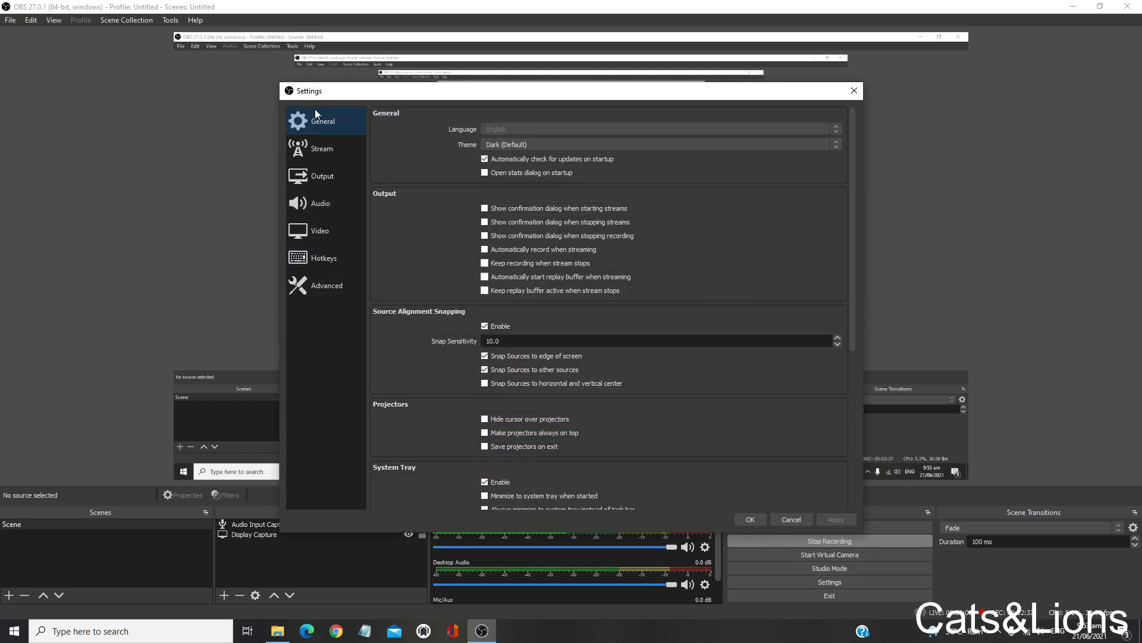
mouse_move(538, 400)
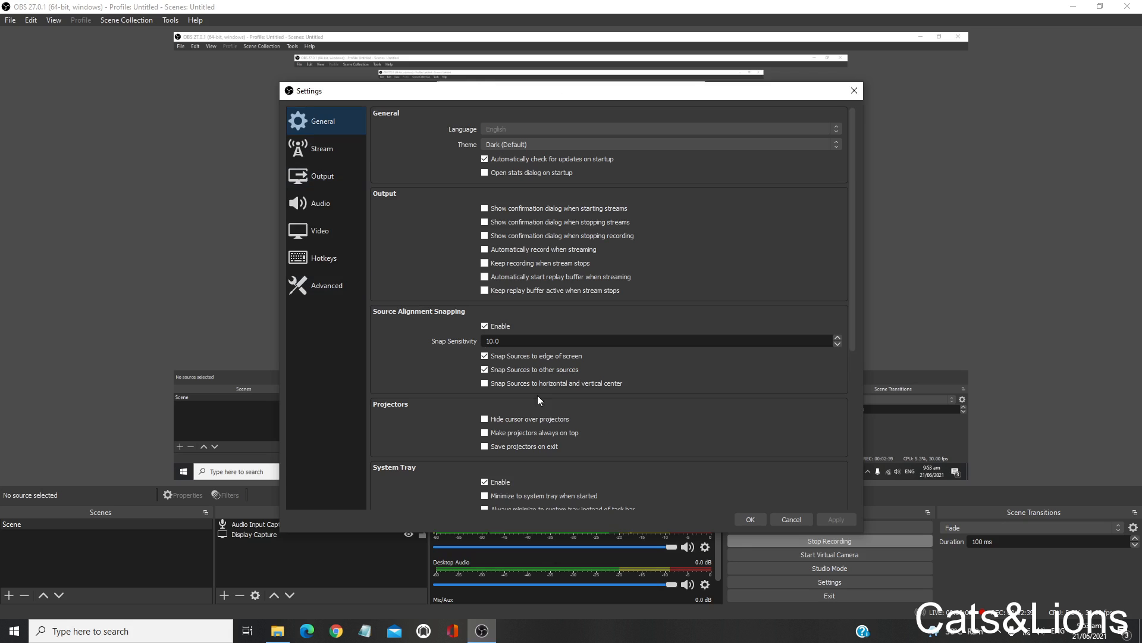
Revisit the Hotkeys page to confirm Start Streaming is 8 and Stop Streaming is 0.
click(324, 257)
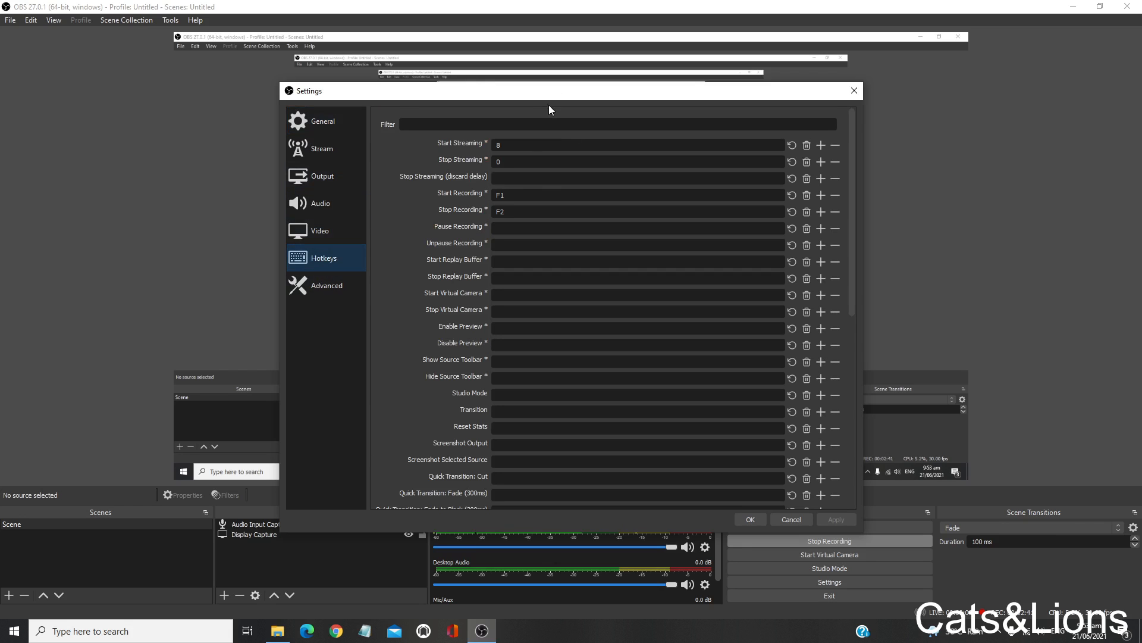
scroll(down, 3)
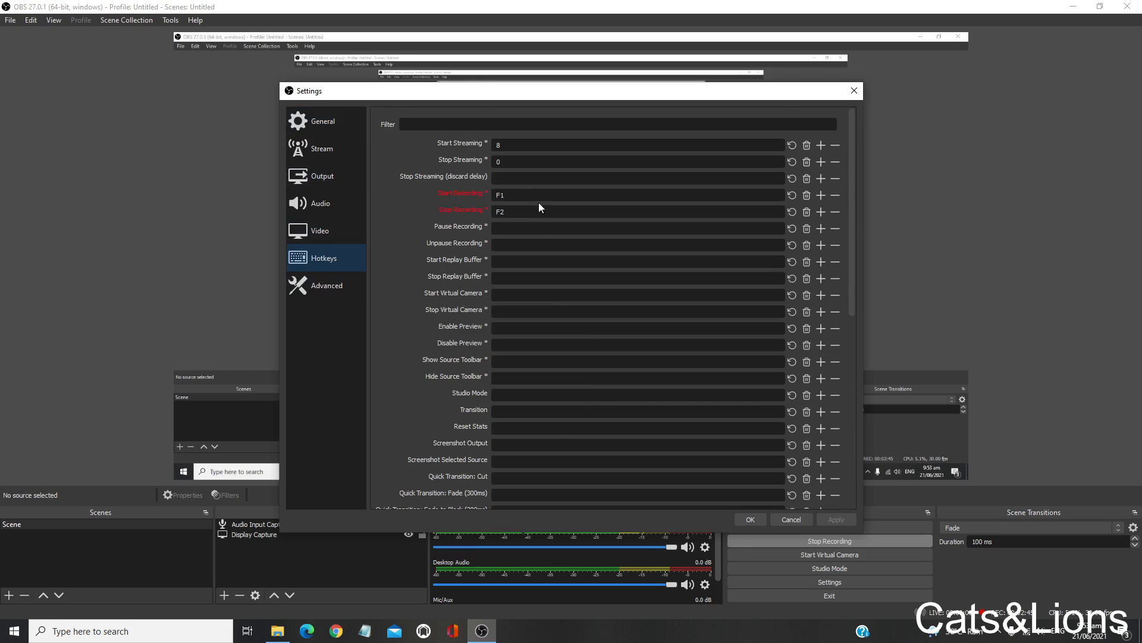
scroll(down, 3)
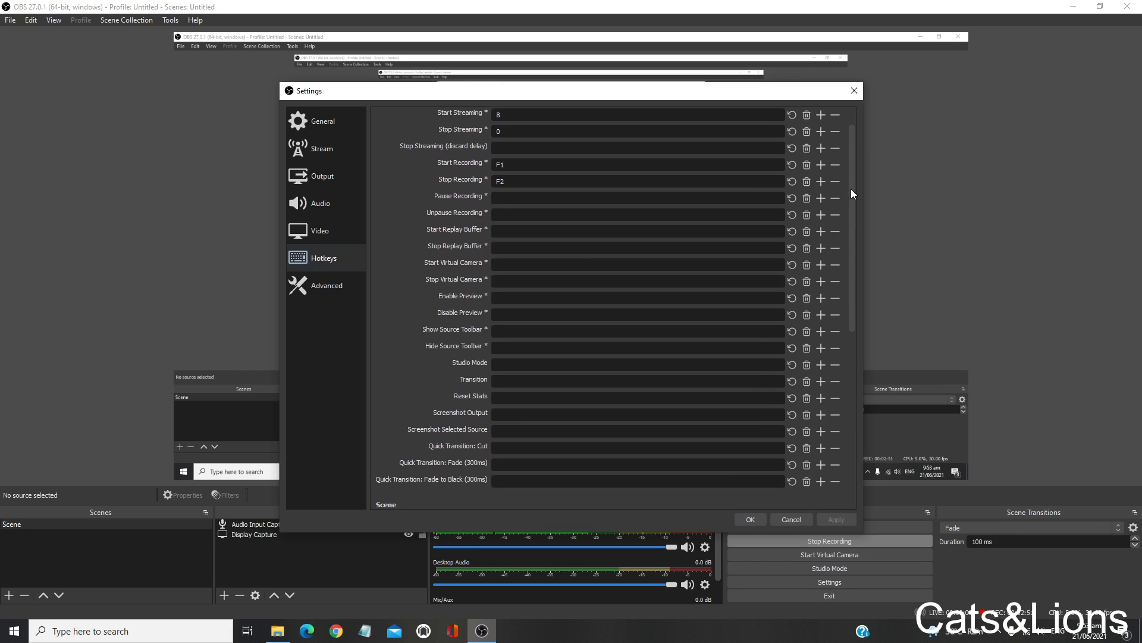
scroll(down, 3)
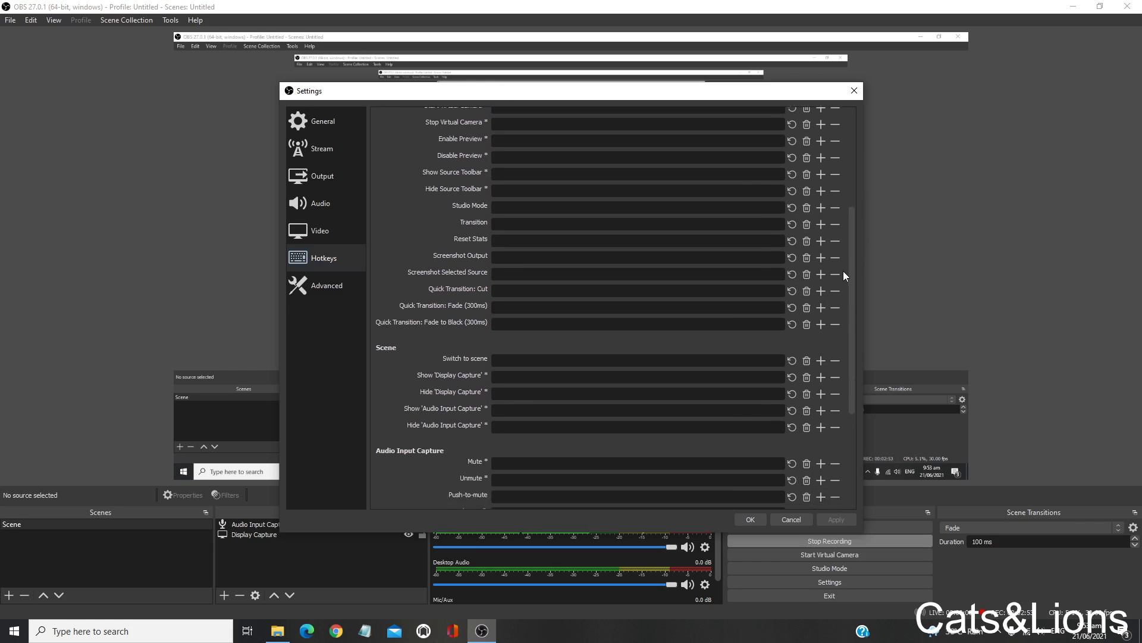
scroll(down, 3)
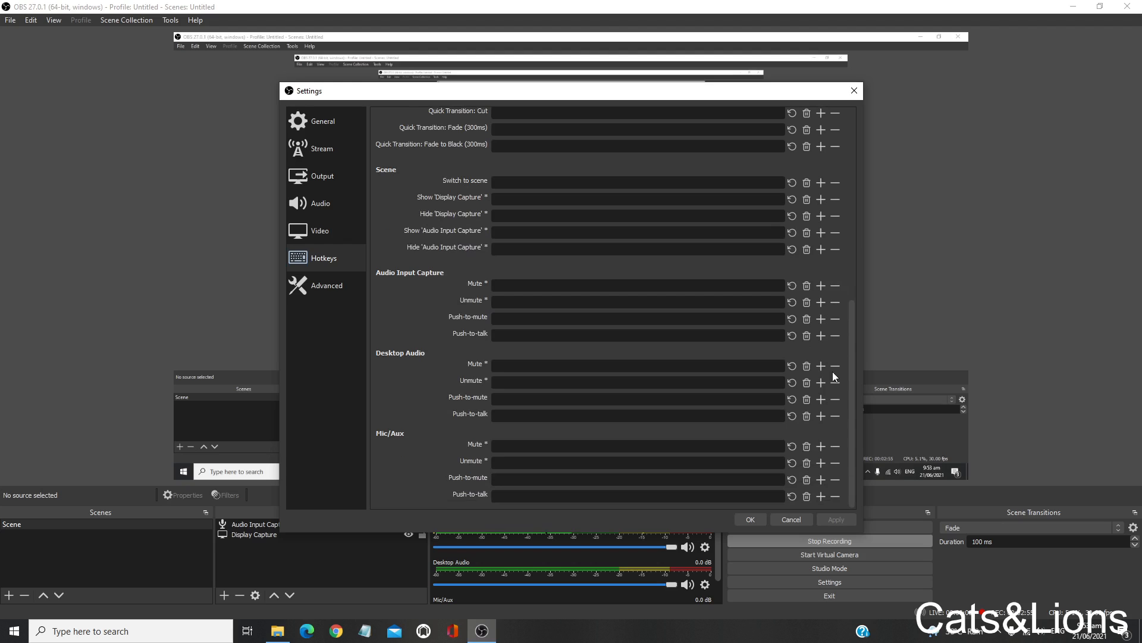